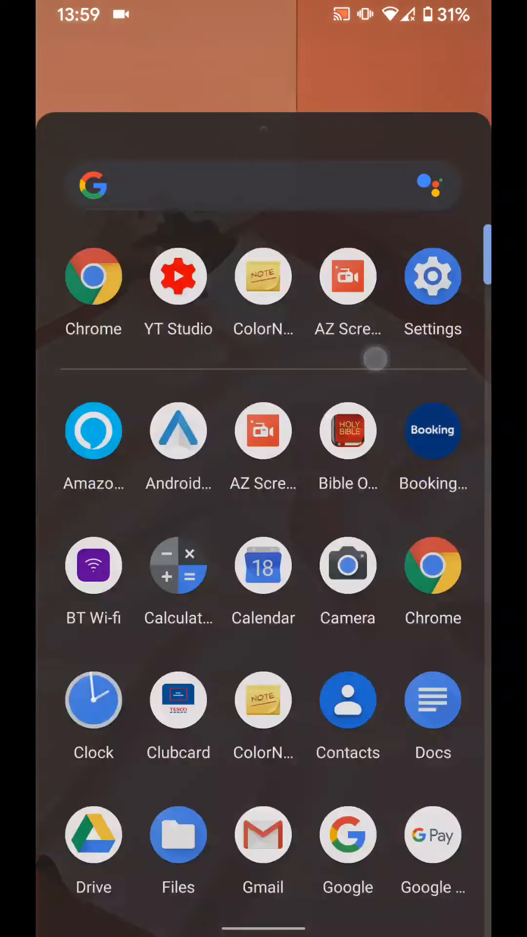
Launch the Settings app from the launcher's app drawer.
{"action": "left_click", "coordinate": [432, 276]}
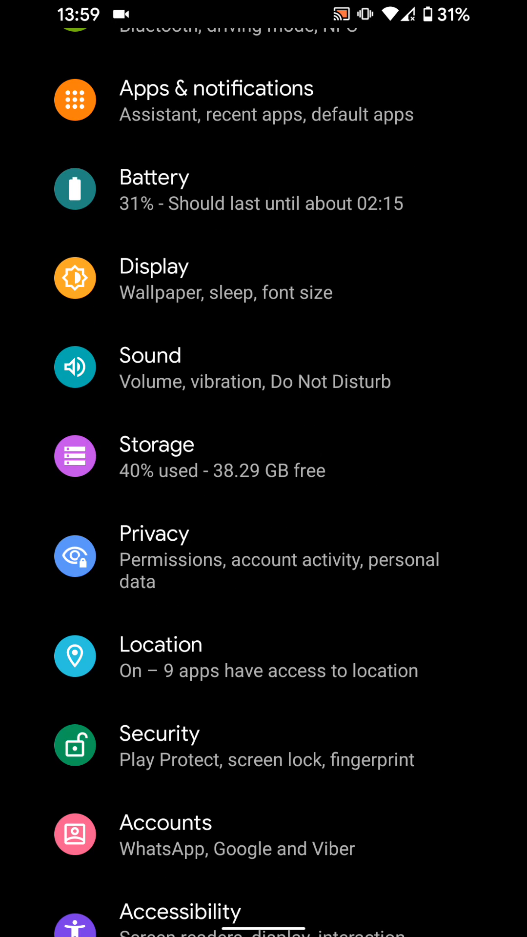
Navigate through Privacy to the Google Account Activity Controls page.
{"action": "left_click", "coordinate": [153, 556]}
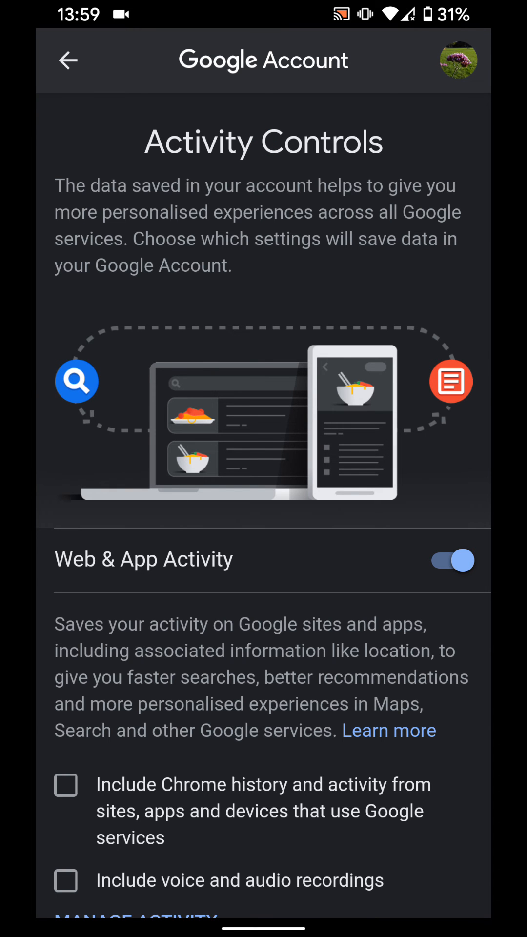
Switch Web & App Activity off and confirm PAUSE so it shows as paused.
{"action": "left_click", "coordinate": [451, 560]}
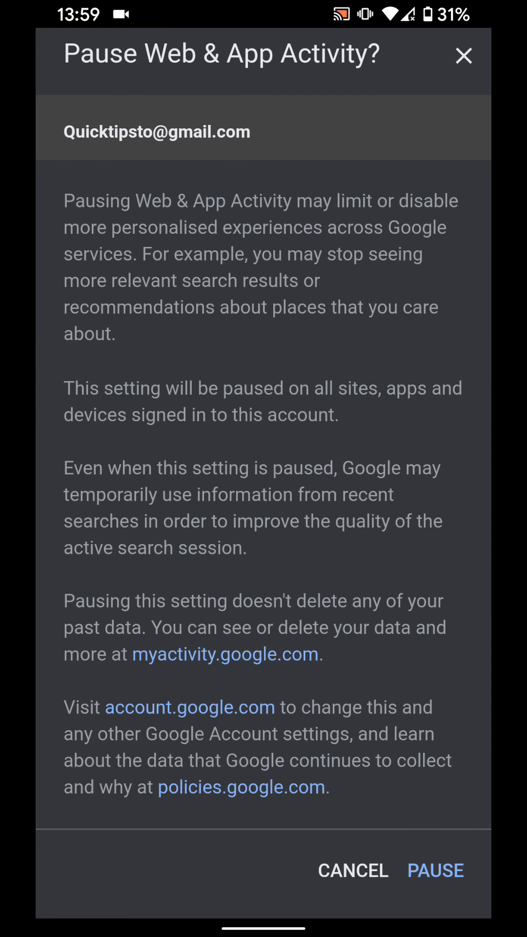
{"action": "left_click", "coordinate": [436, 870]}
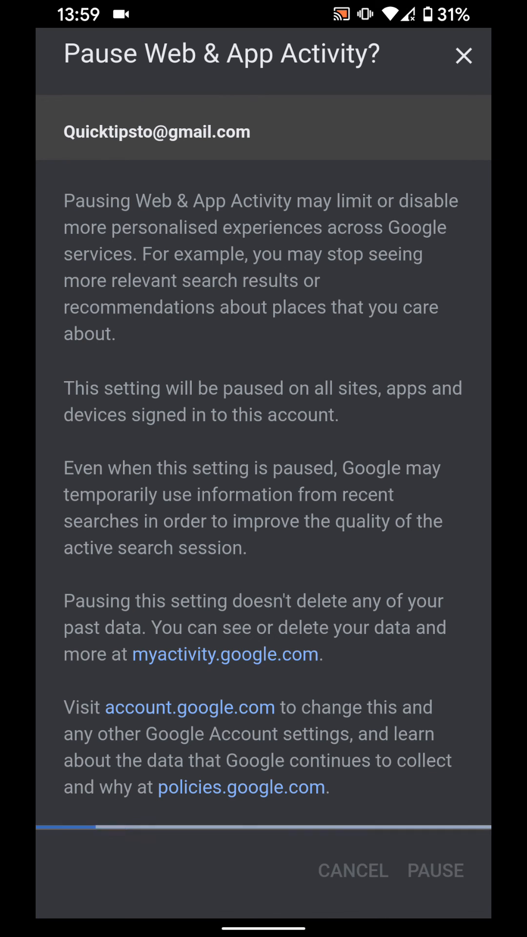
{"action": "left_click", "coordinate": [436, 870]}
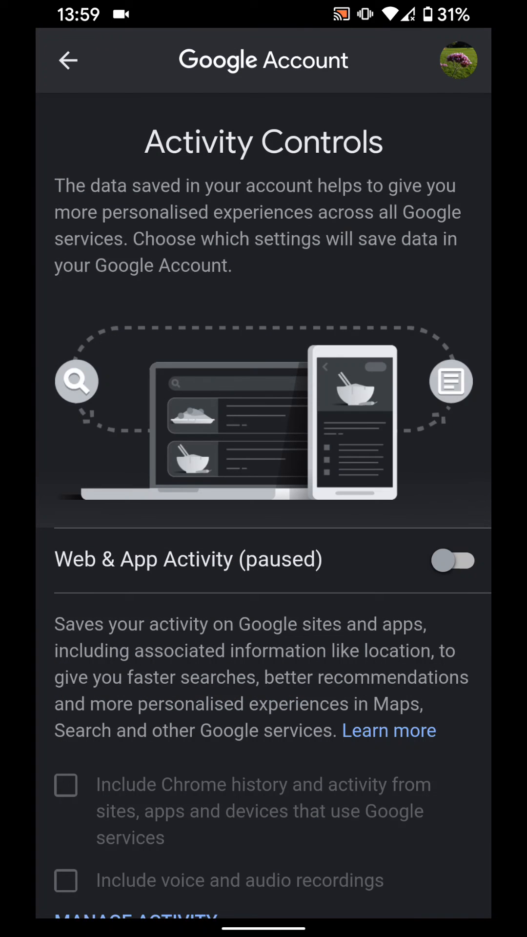